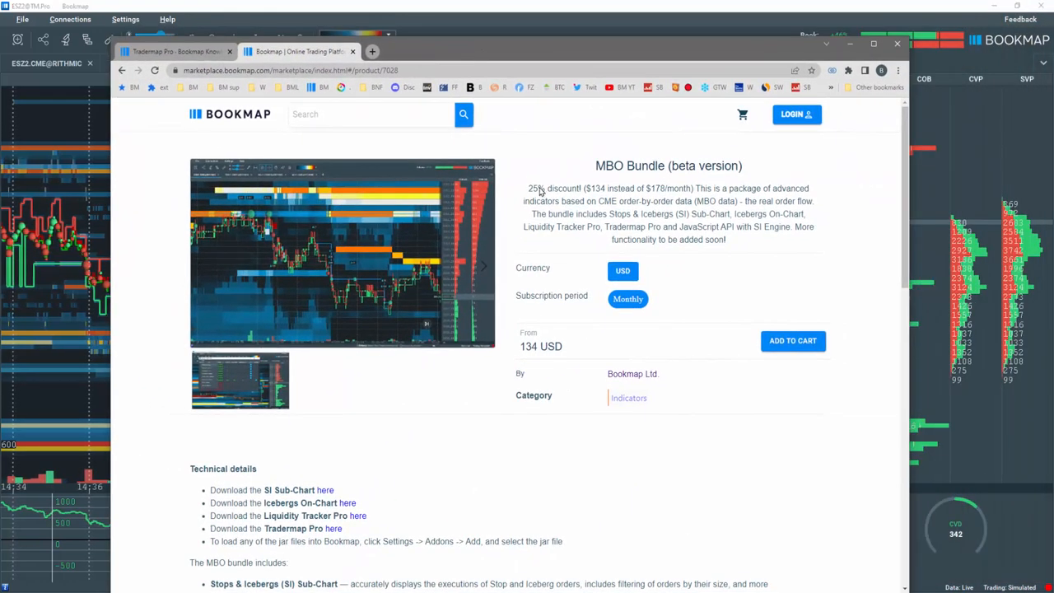
Step: Open the Tradermap Pro add-on documentation page in the Bookmap Knowledge Base
double_click(286, 526)
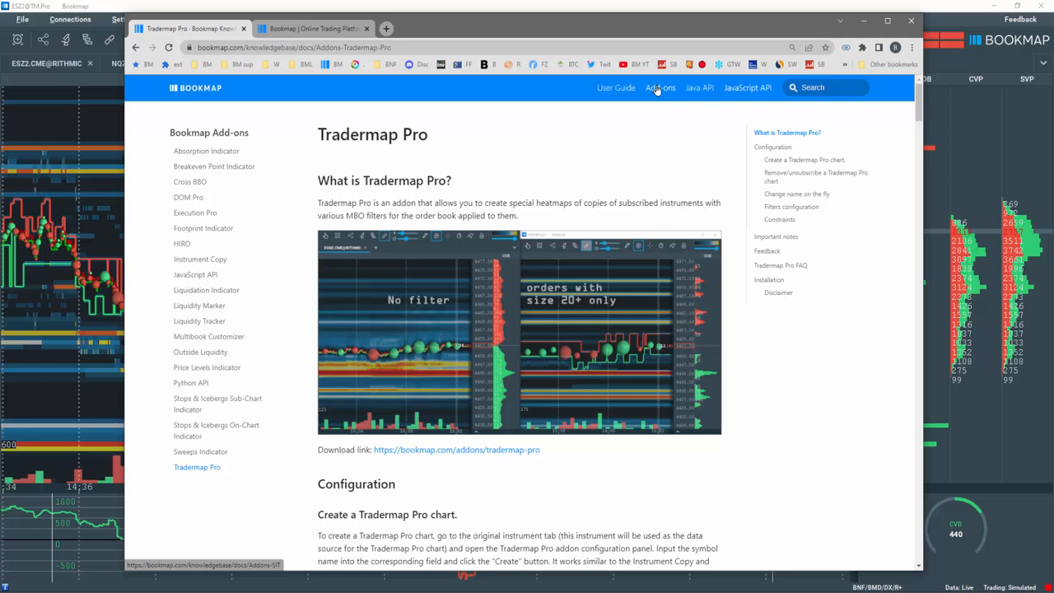
mouse_move(198, 467)
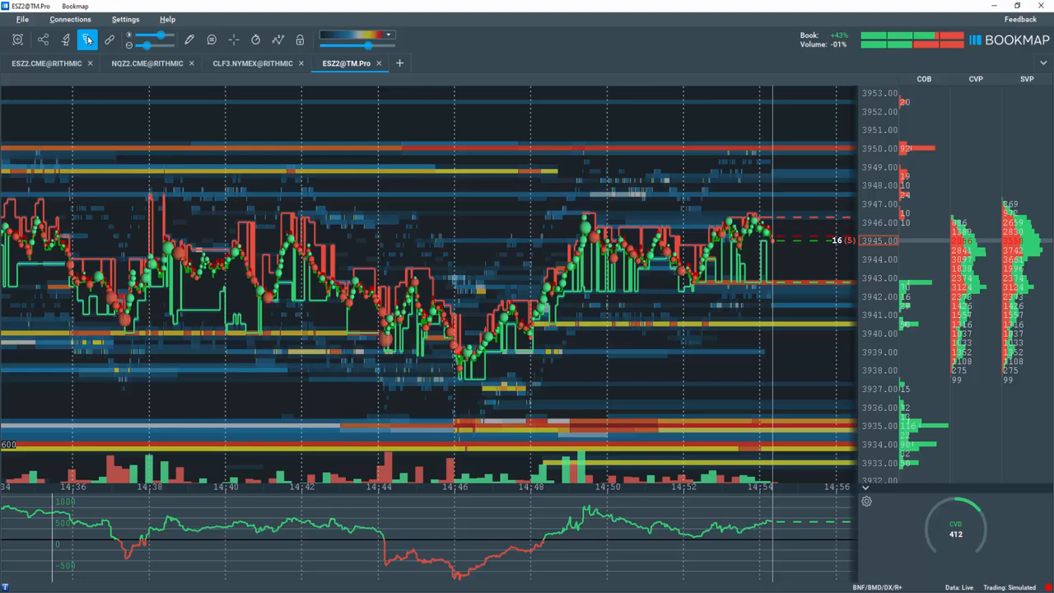
left_click(41, 63)
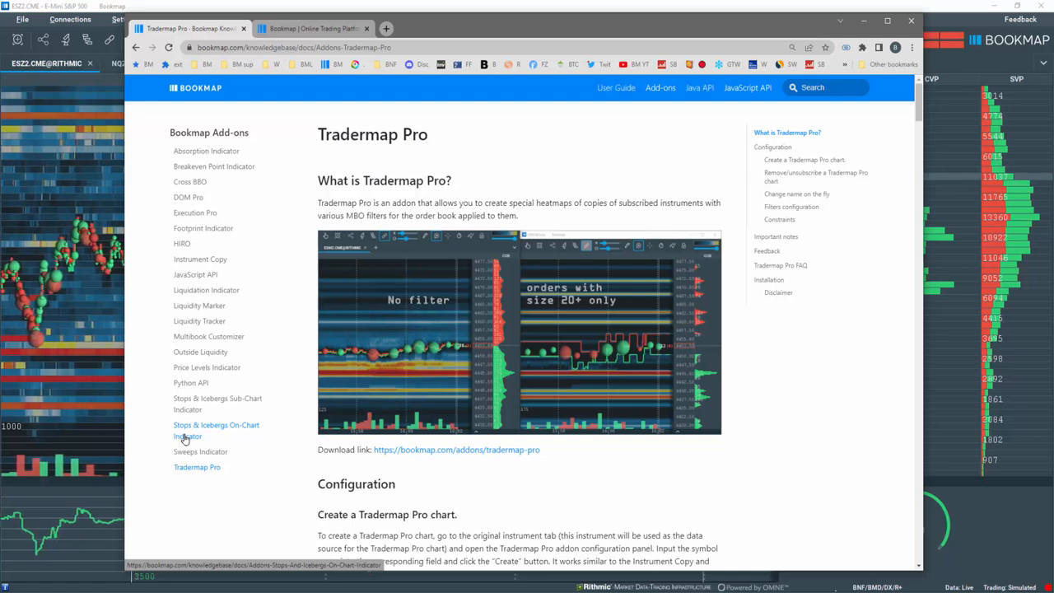
mouse_move(187, 403)
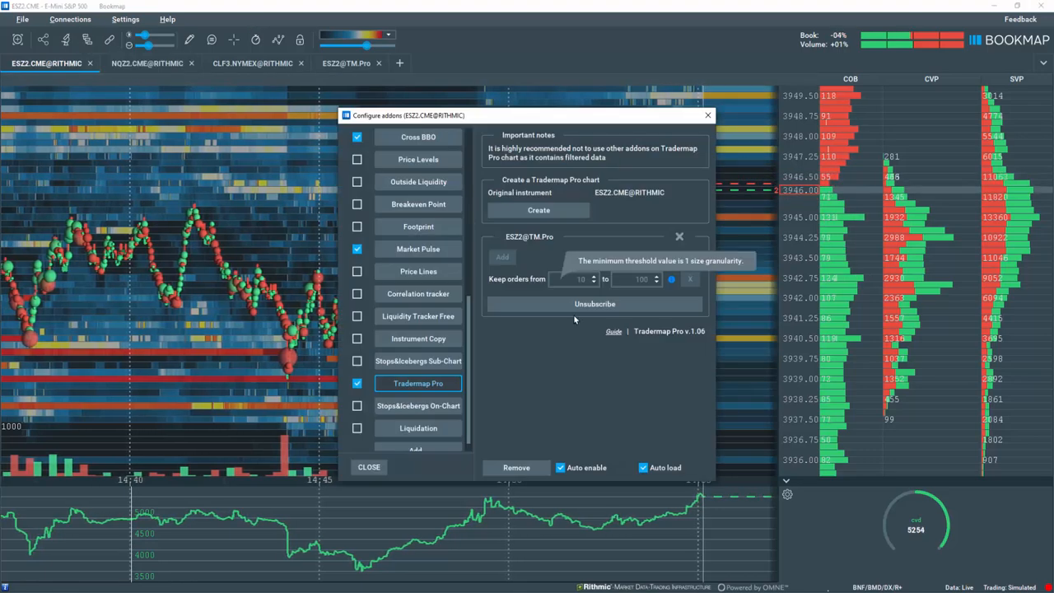
Step: Create a new Tradermap Pro chart copy and rename it test10
left_click(536, 210)
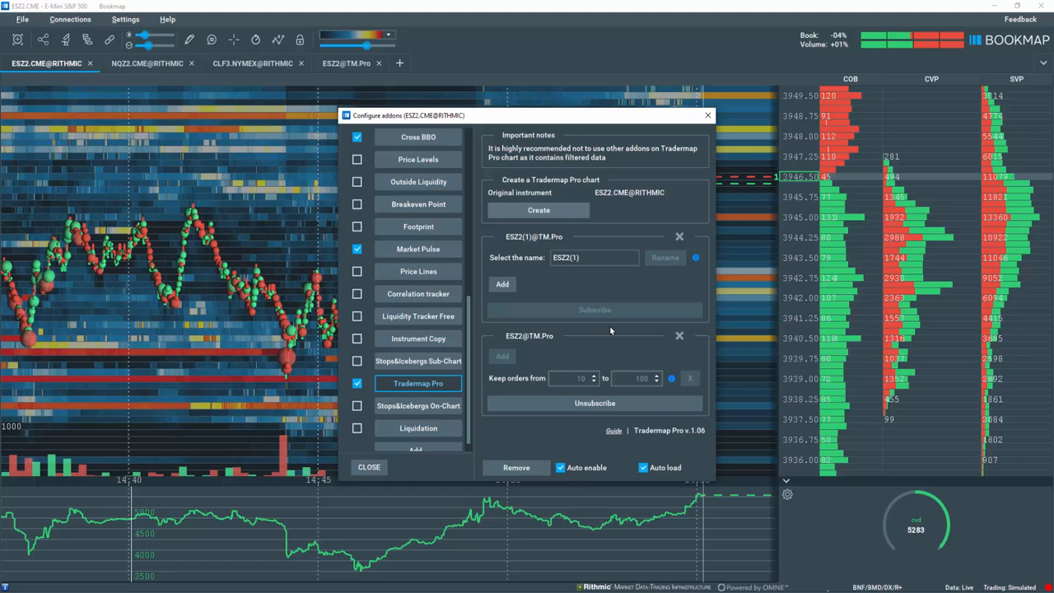
type("tes")
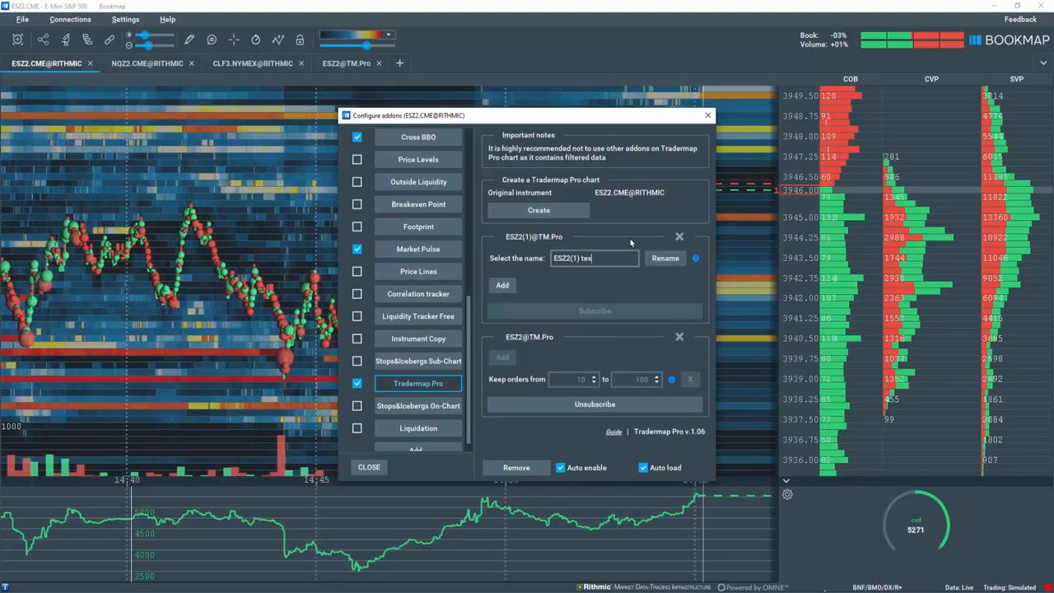
type("t10")
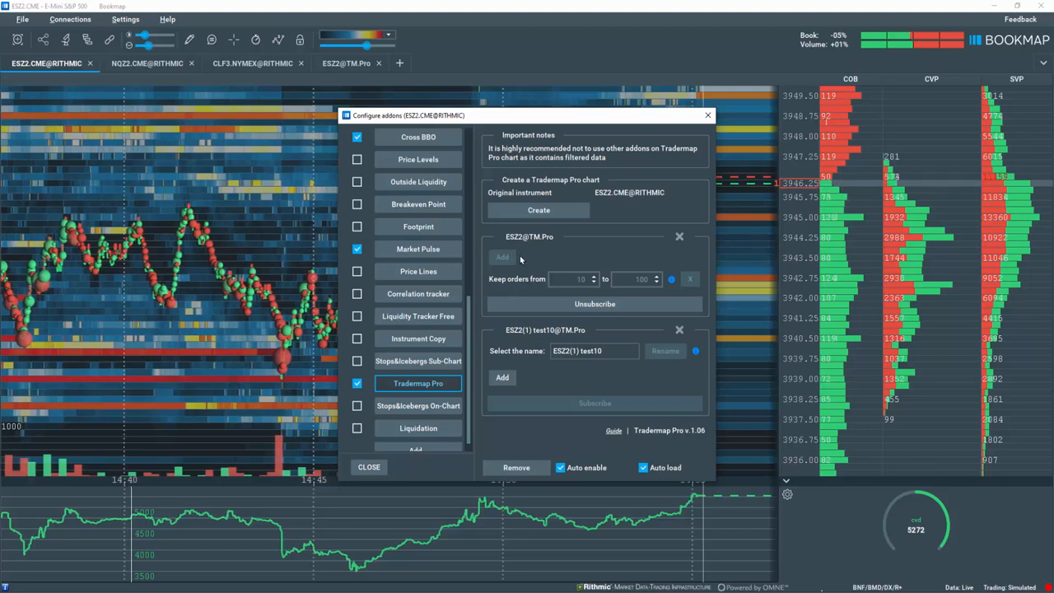
left_click(502, 377)
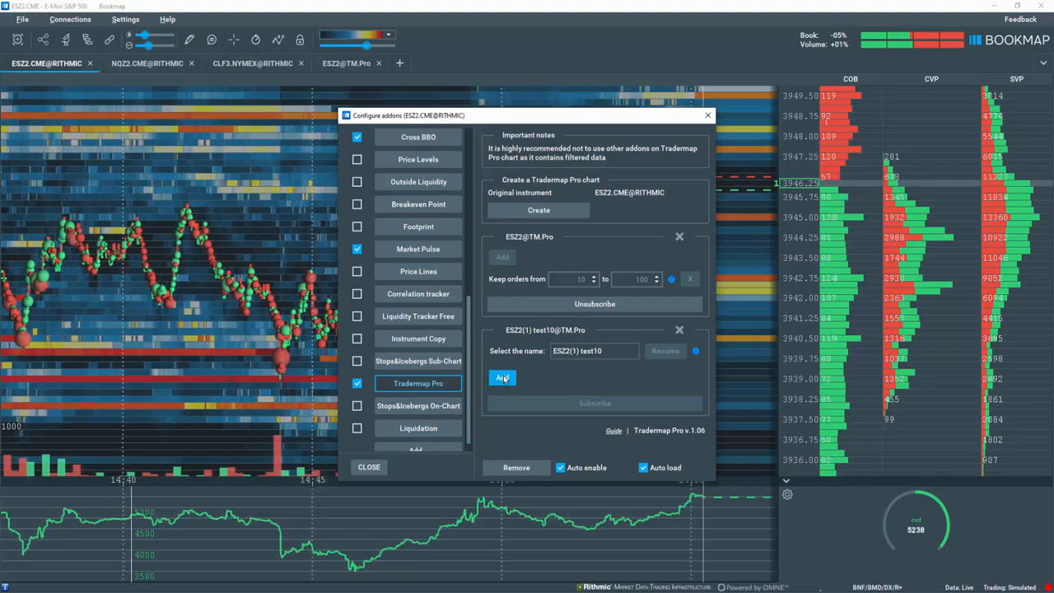
Step: Add a 10–100 order-size filter to test10 and subscribe the chart
left_click(501, 377)
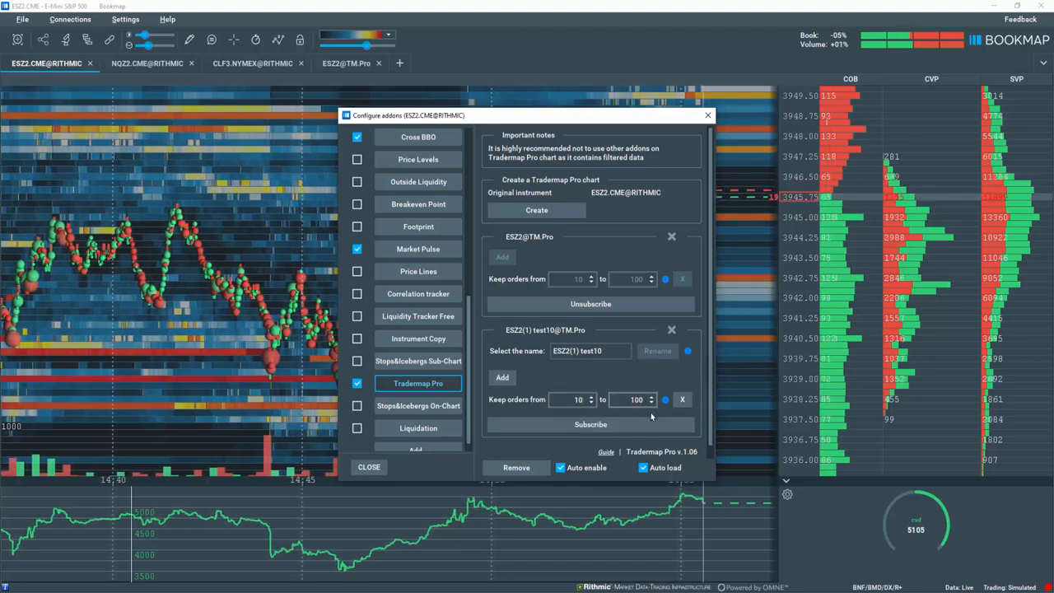
left_click(589, 425)
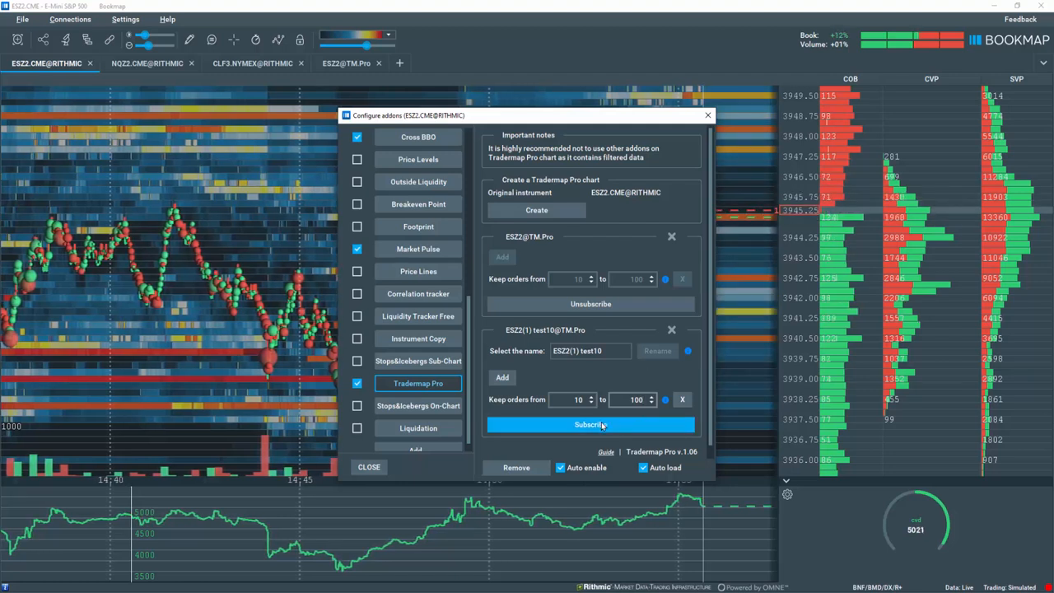
left_click(590, 424)
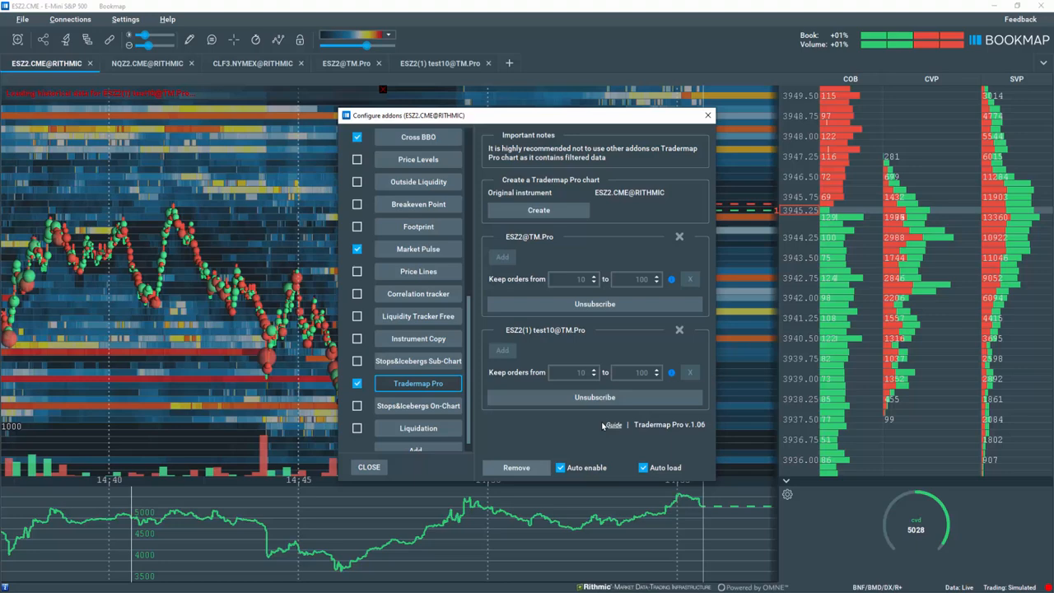
left_click(369, 468)
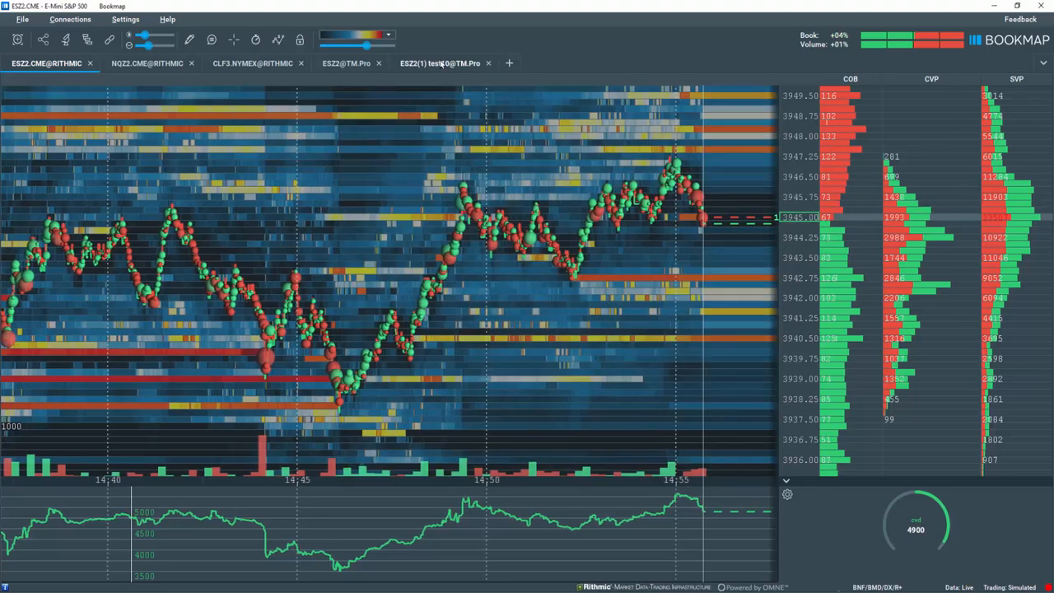
left_click(439, 62)
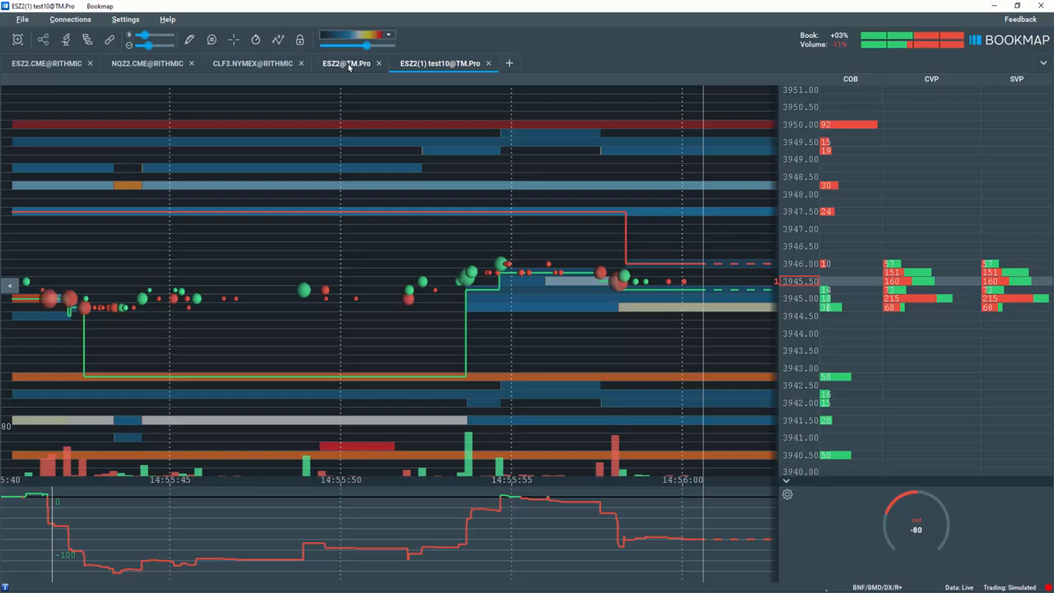
left_click(349, 63)
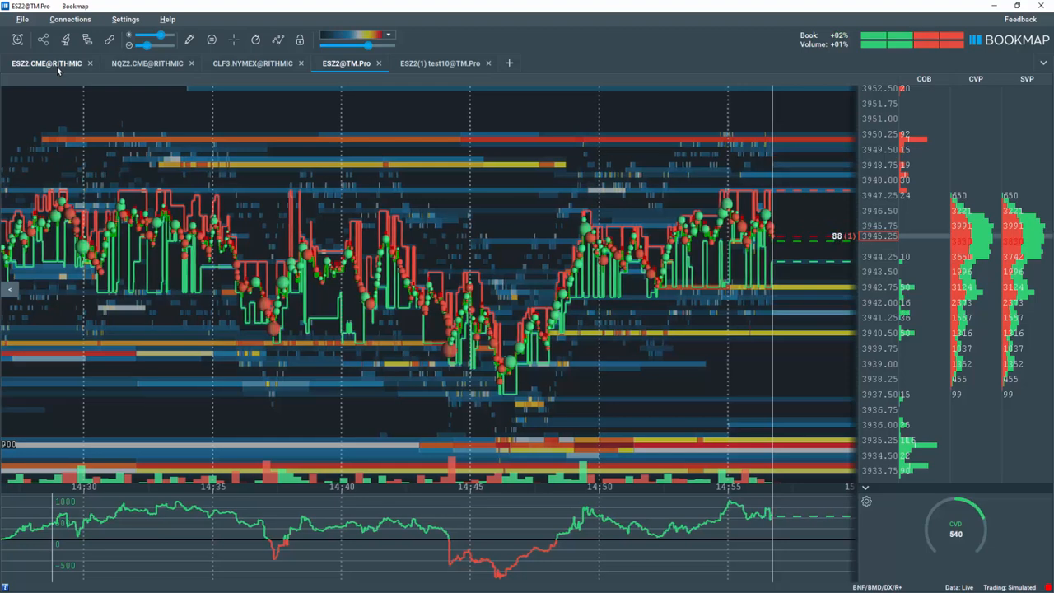
Step: From the original ES chart, create ESZ2(1) with a Number of orders per price (MBO) filter and subscribe it
left_click(49, 63)
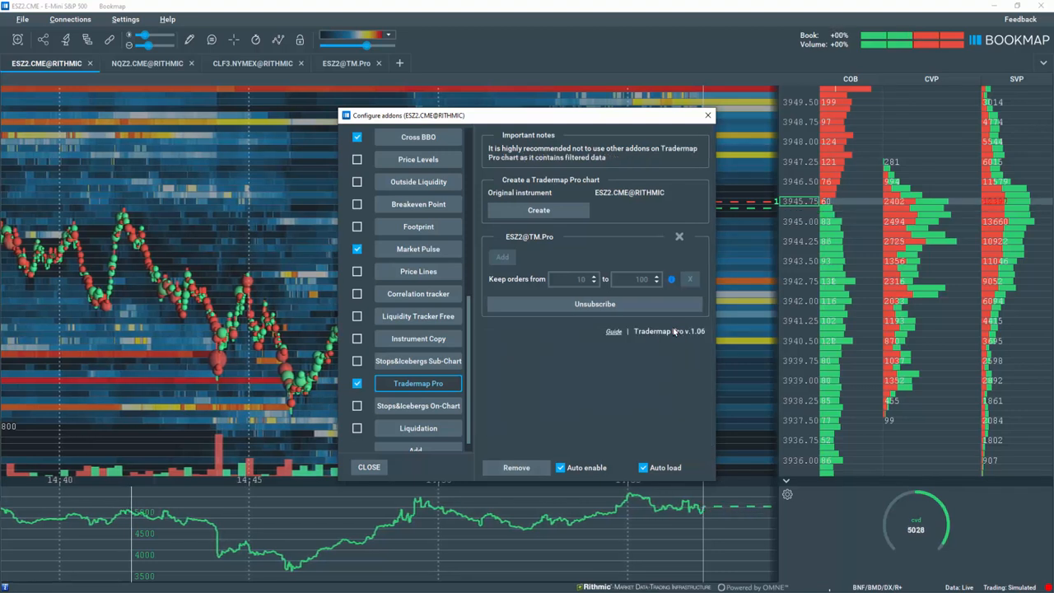
left_click(537, 211)
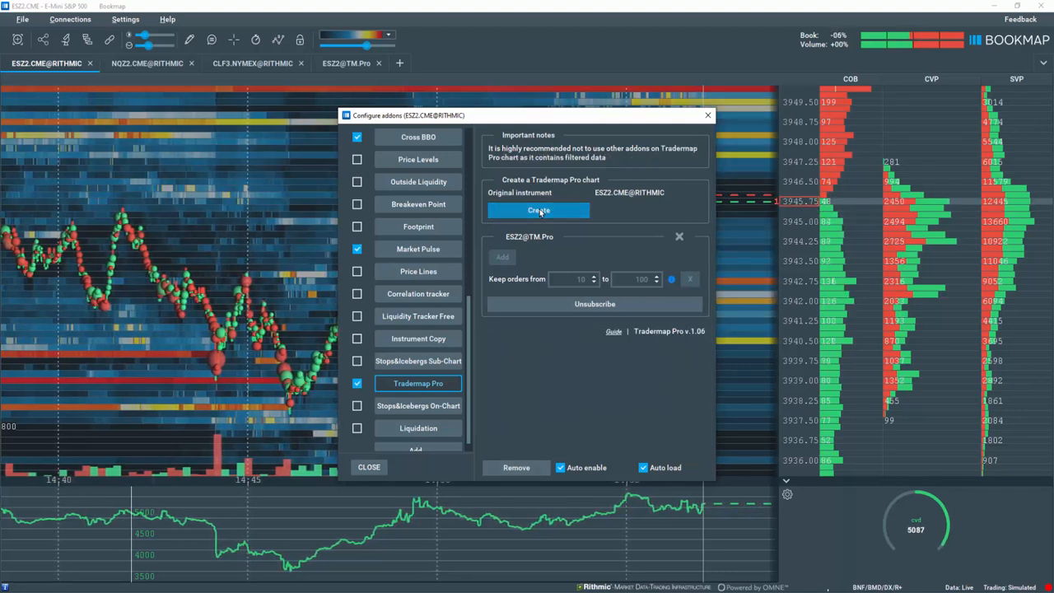
left_click(536, 210)
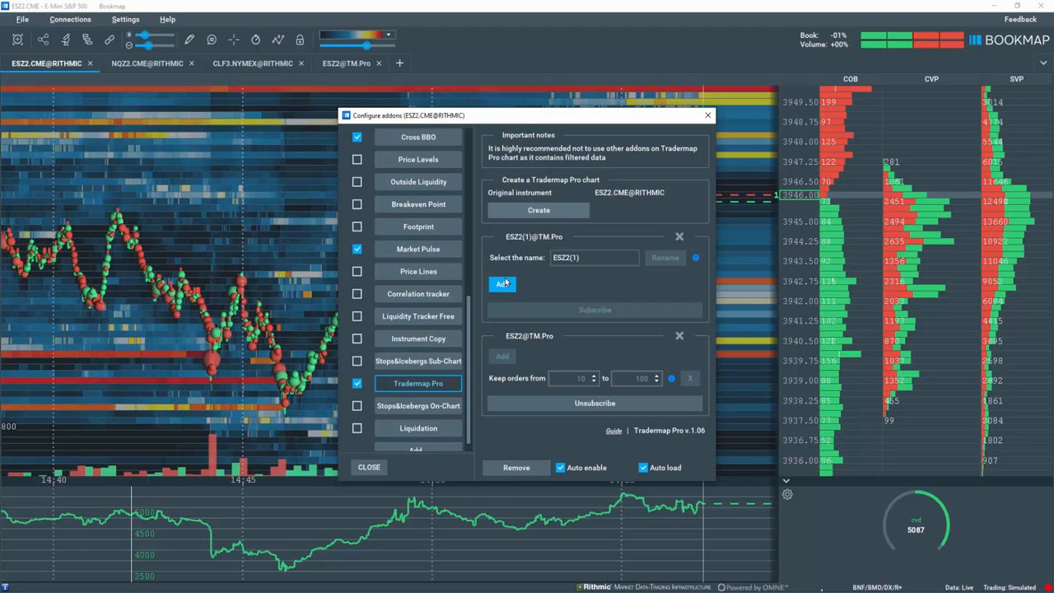
left_click(501, 283)
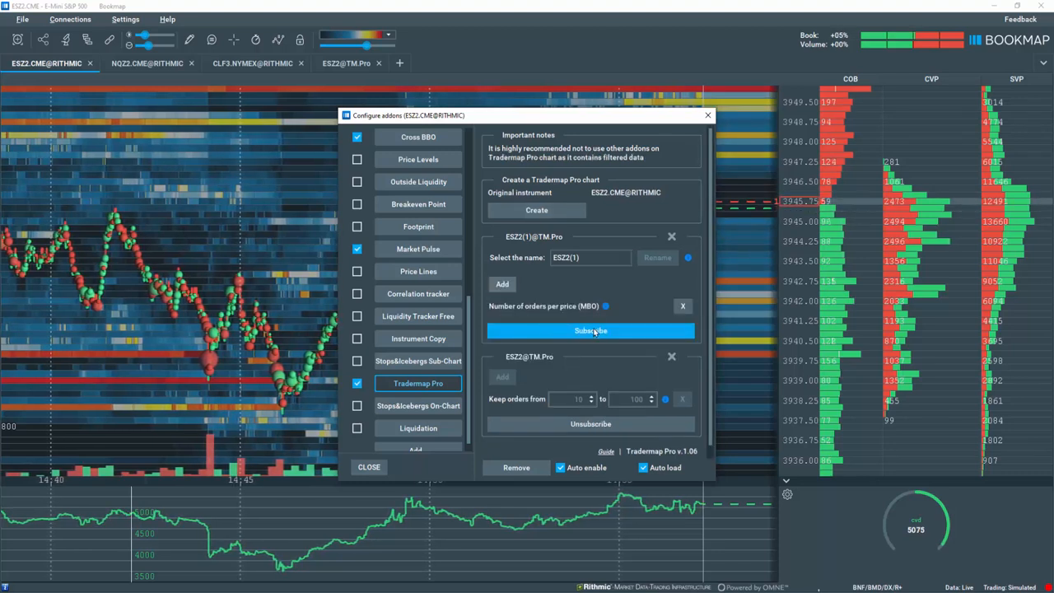
left_click(589, 329)
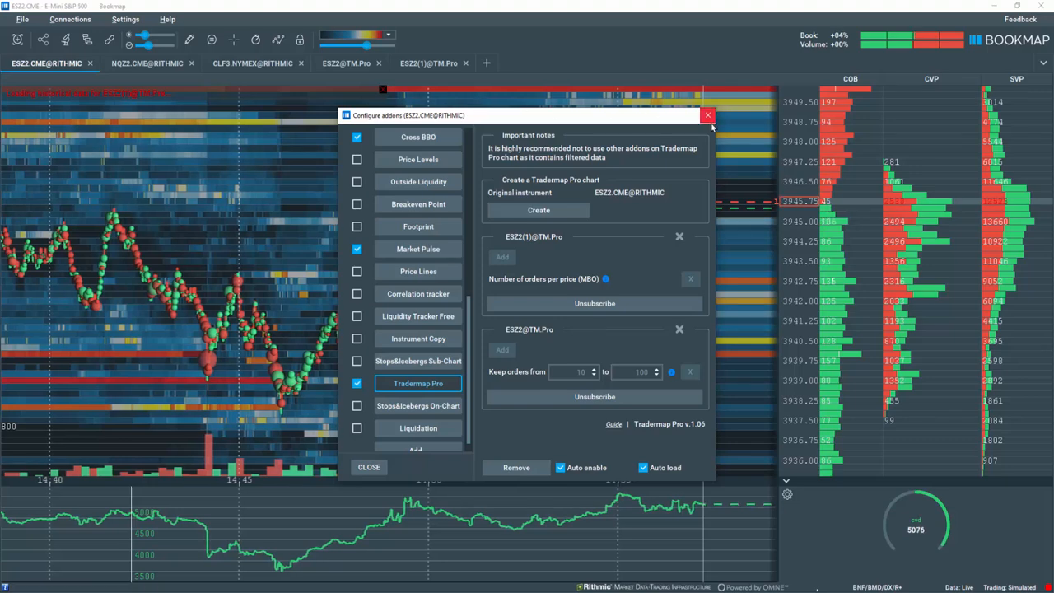
left_click(708, 115)
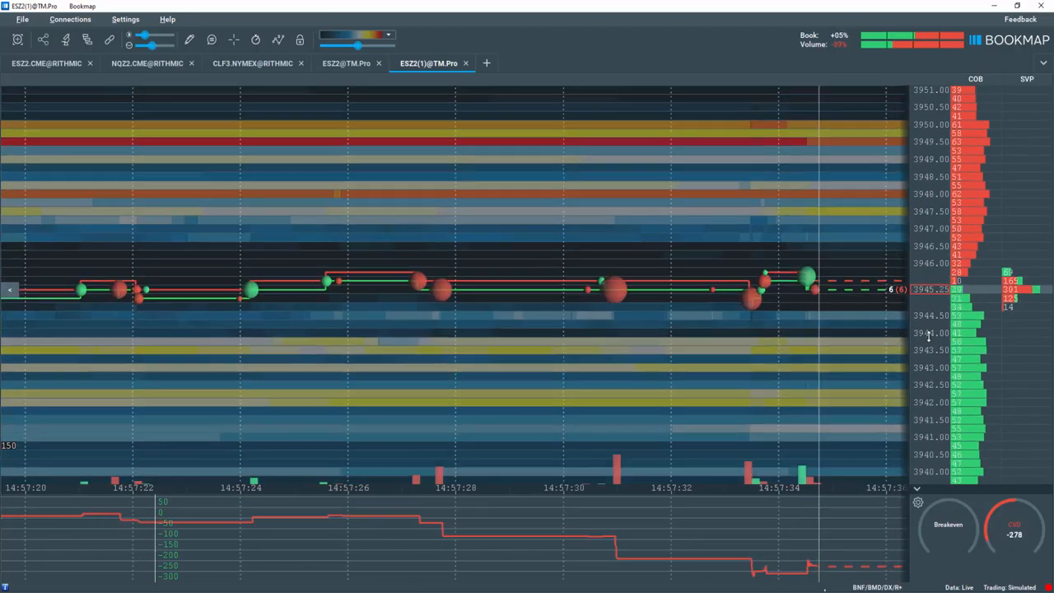
left_click(47, 62)
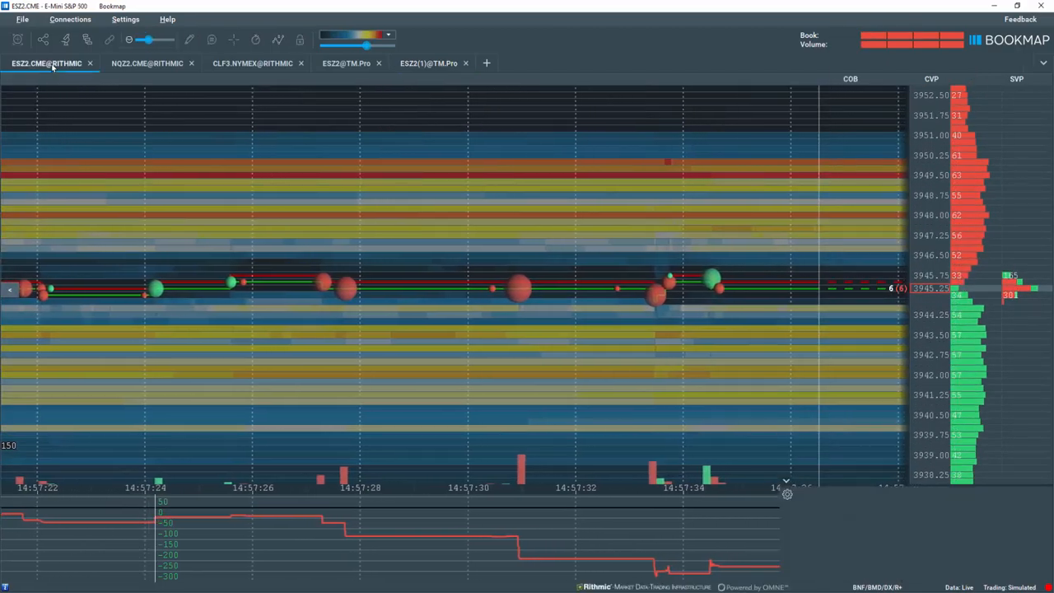
left_click(88, 39)
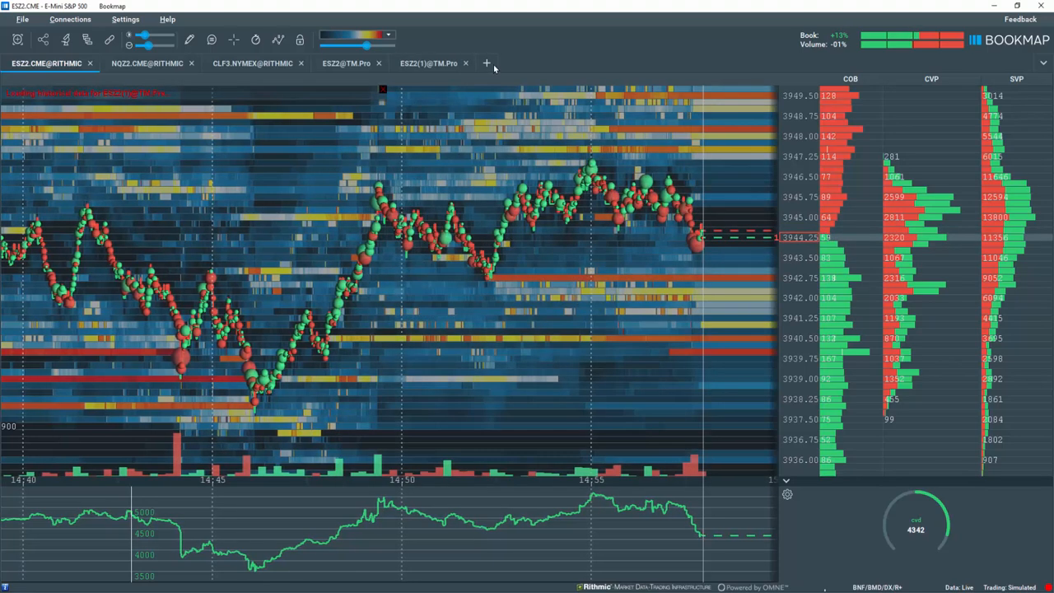
left_click(430, 64)
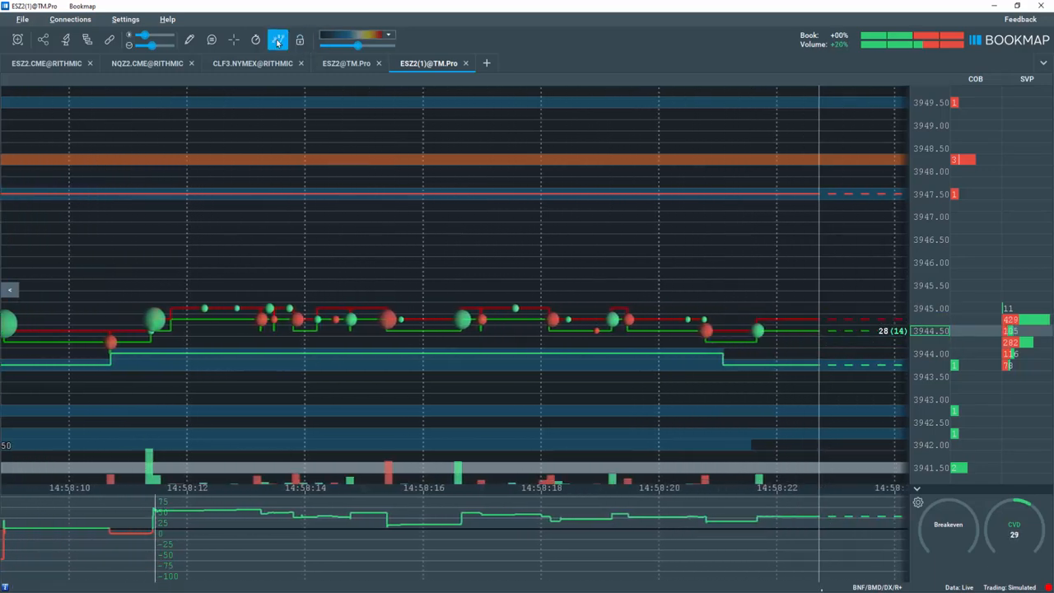
left_click(282, 40)
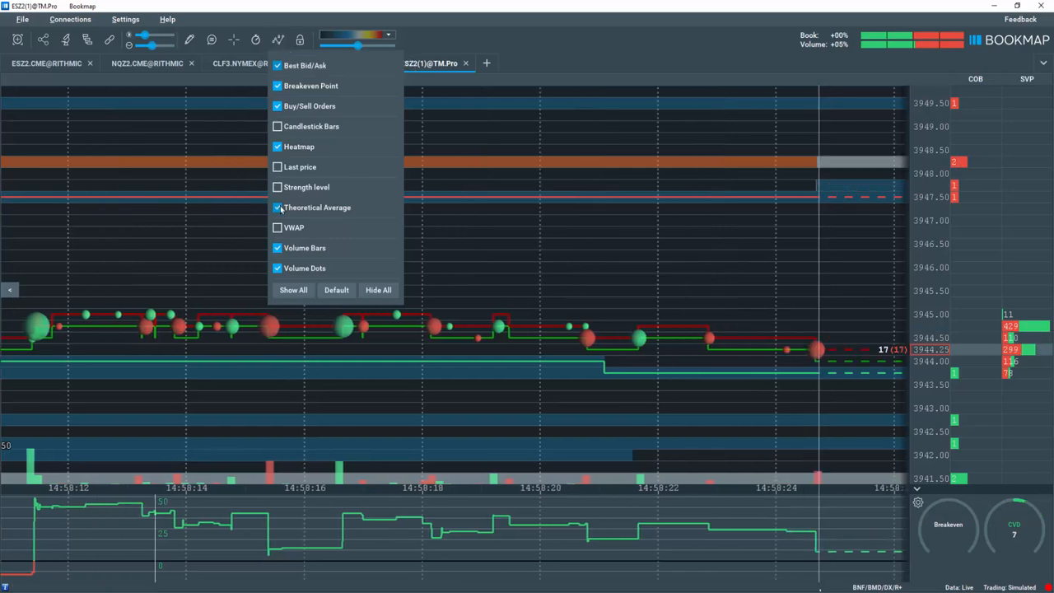
left_click(277, 166)
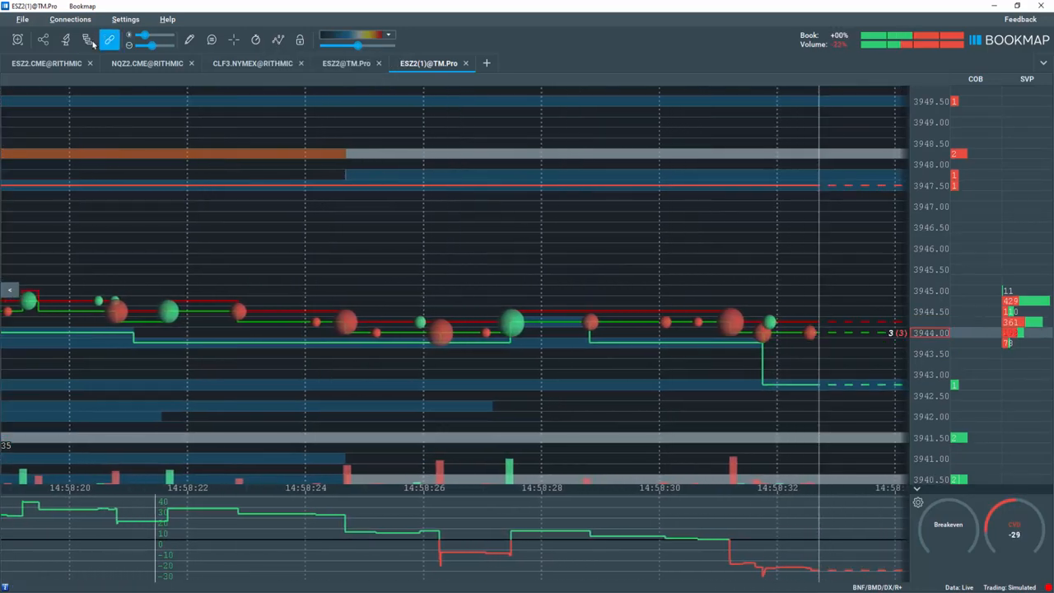
left_click(85, 38)
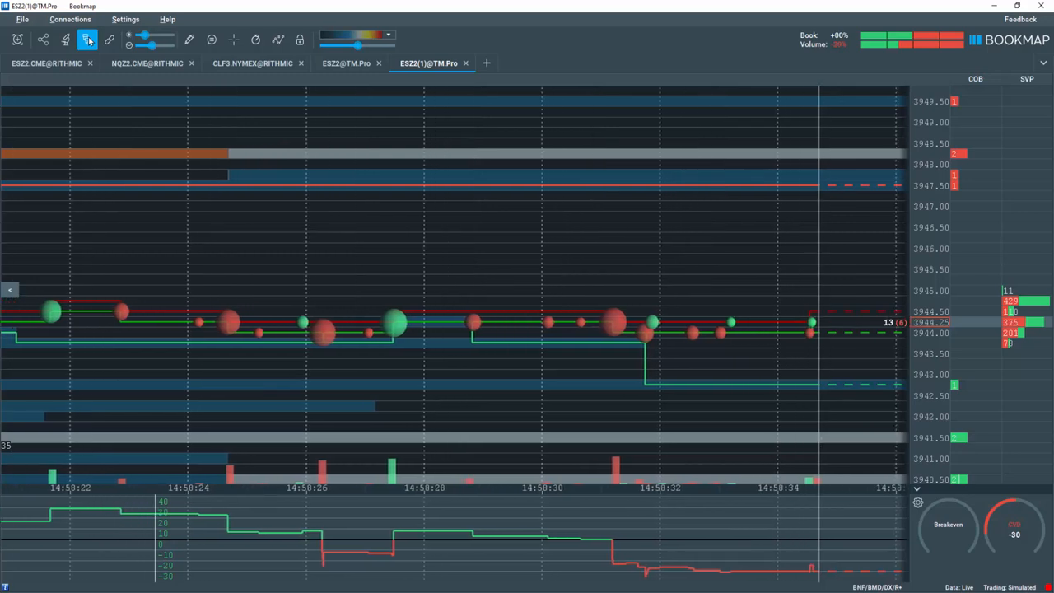
left_click(89, 39)
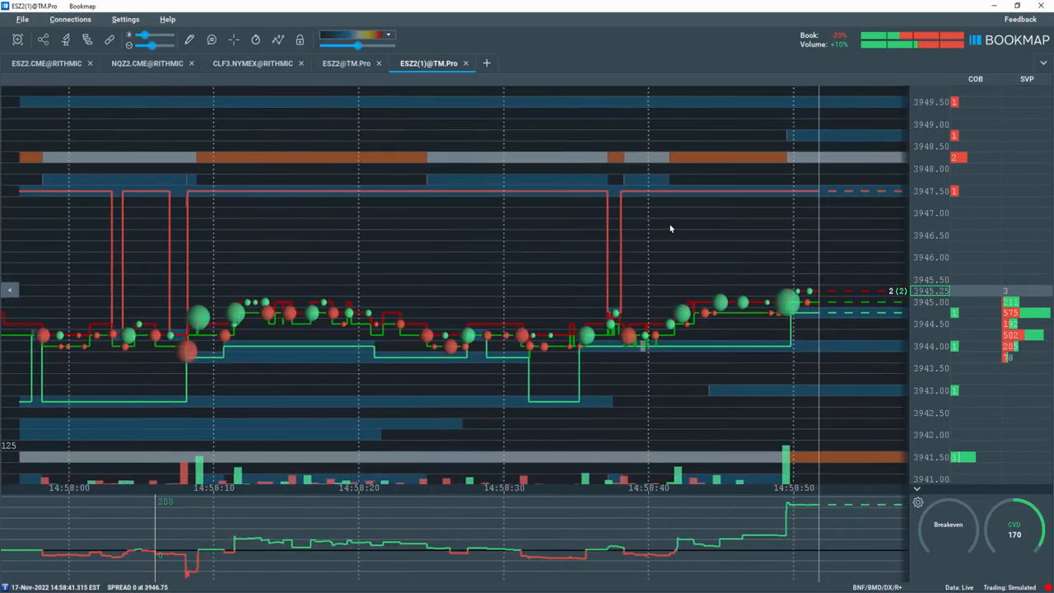
Step: Create ESZ2(2) with a Distribution of orders by size (MBO) filter split by bids/asks and subscribe it
left_click(46, 62)
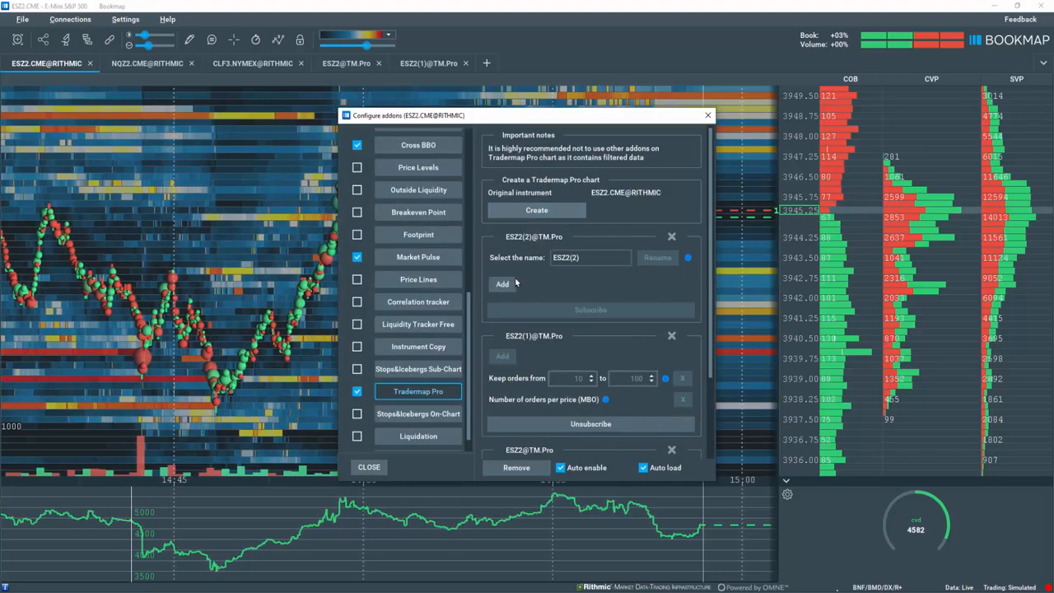
left_click(500, 283)
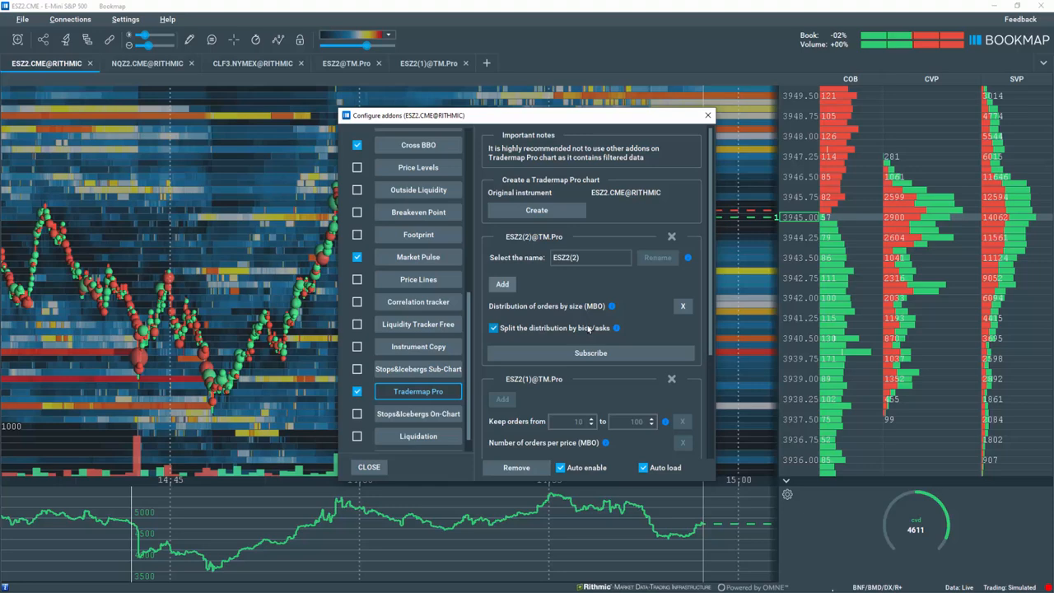
left_click(590, 352)
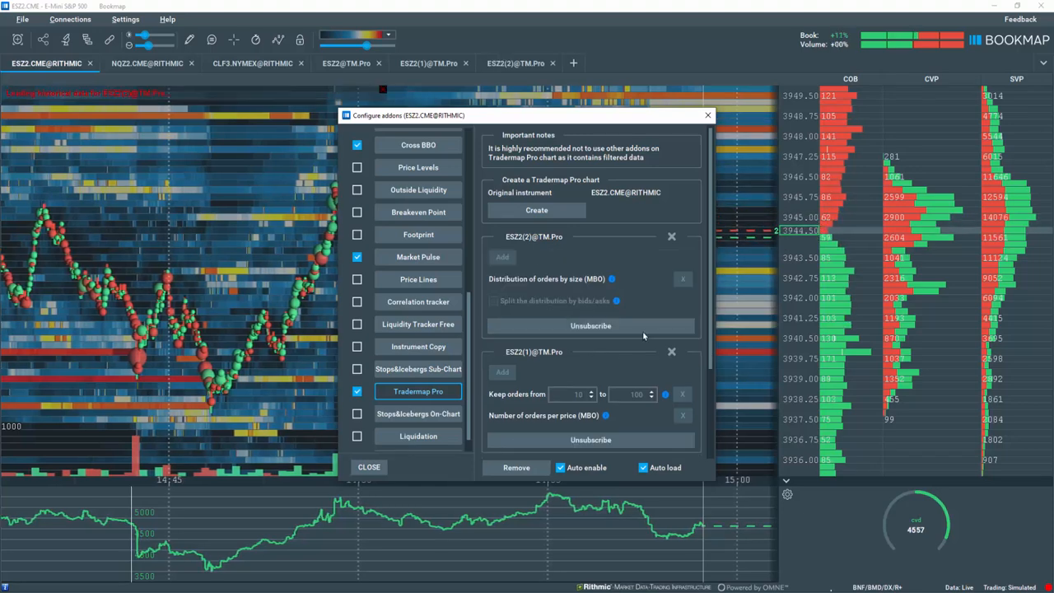
left_click(368, 467)
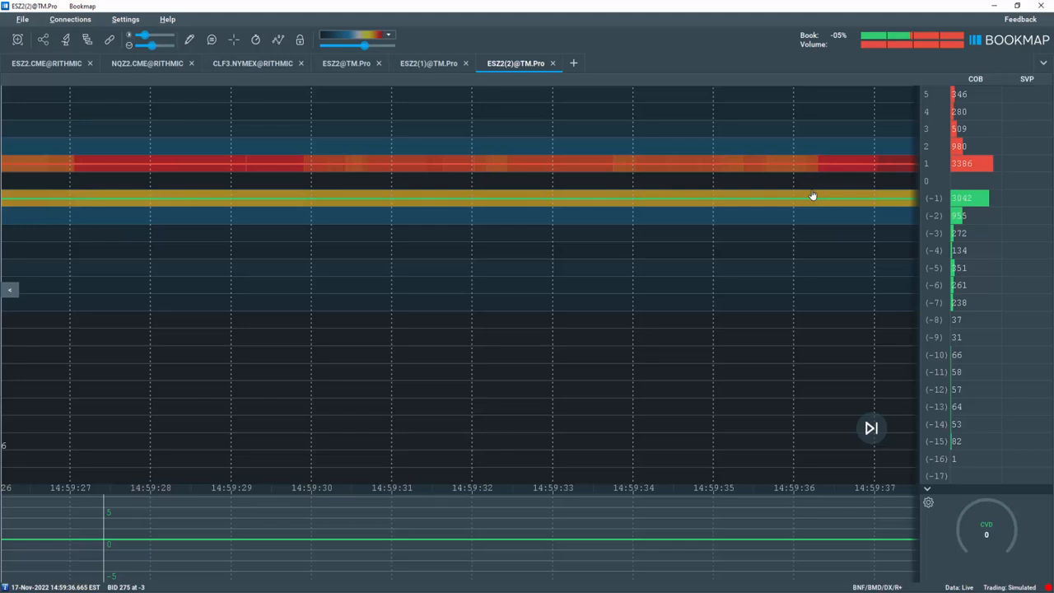
left_click(349, 62)
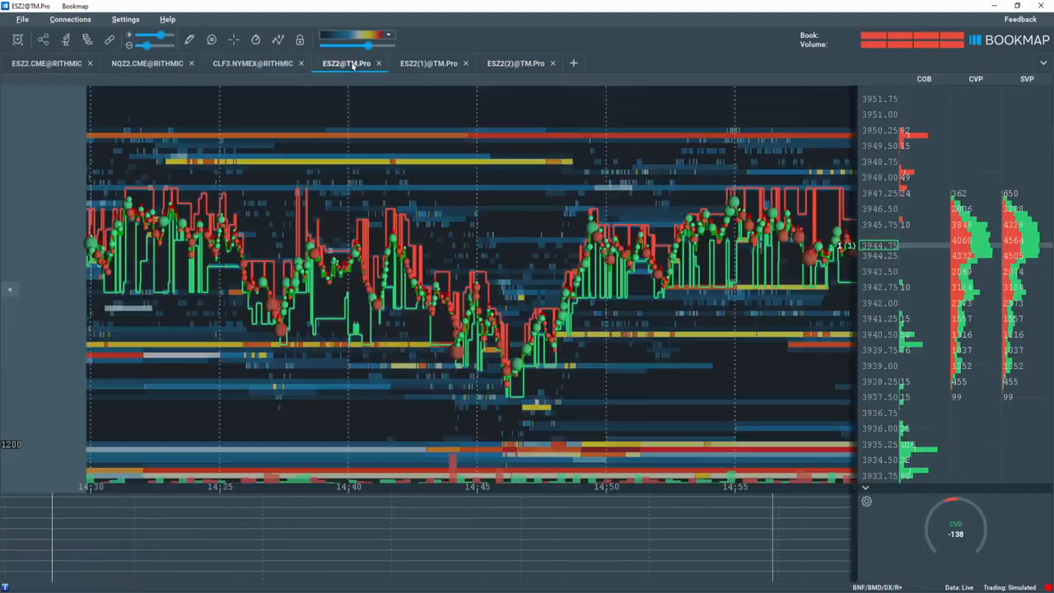